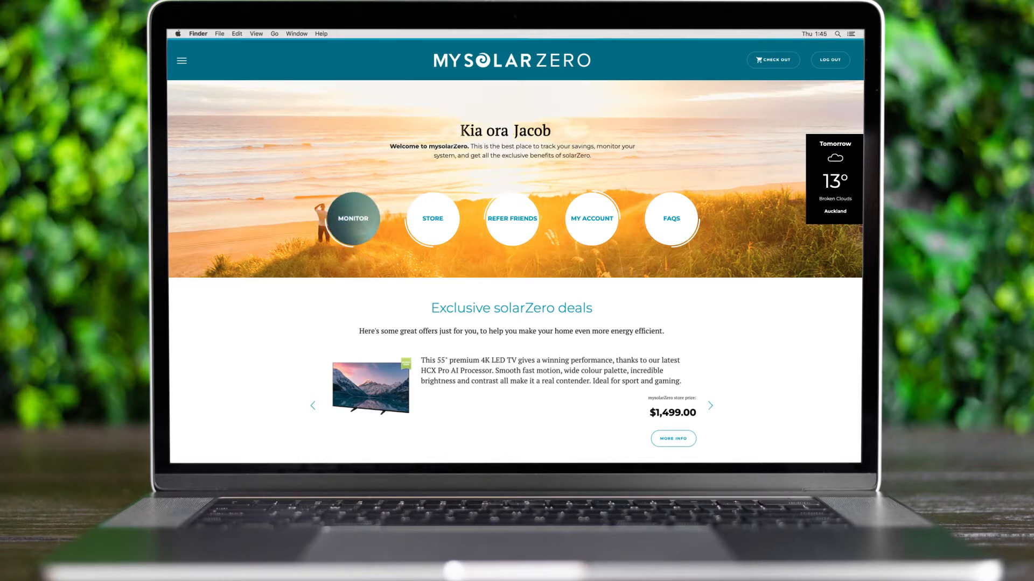
# Go to MONITOR, view the Energy flow explanation, then dismiss it to show the full dashboard
pyautogui.click(353, 218)
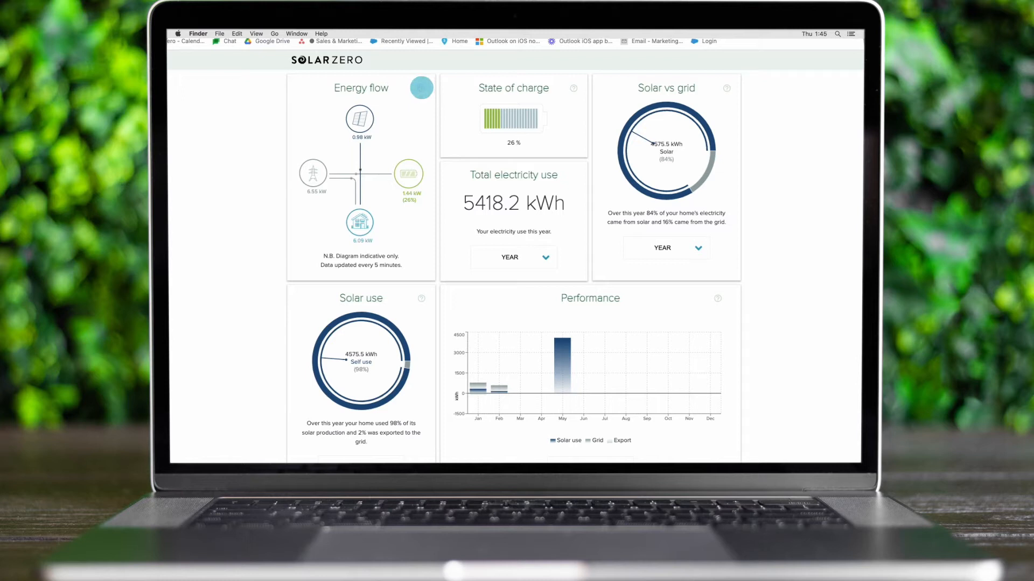
pyautogui.click(421, 87)
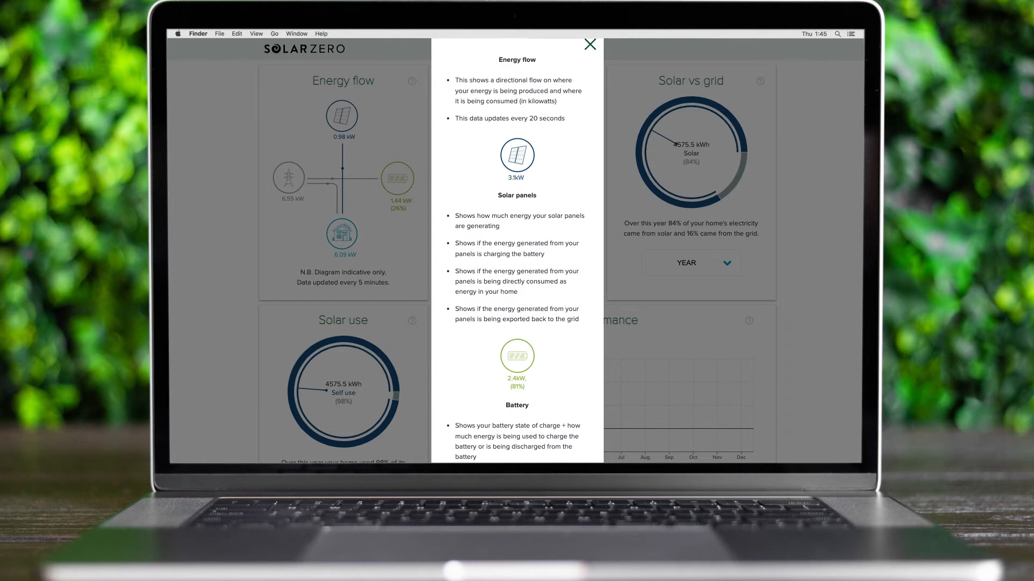
pyautogui.click(589, 44)
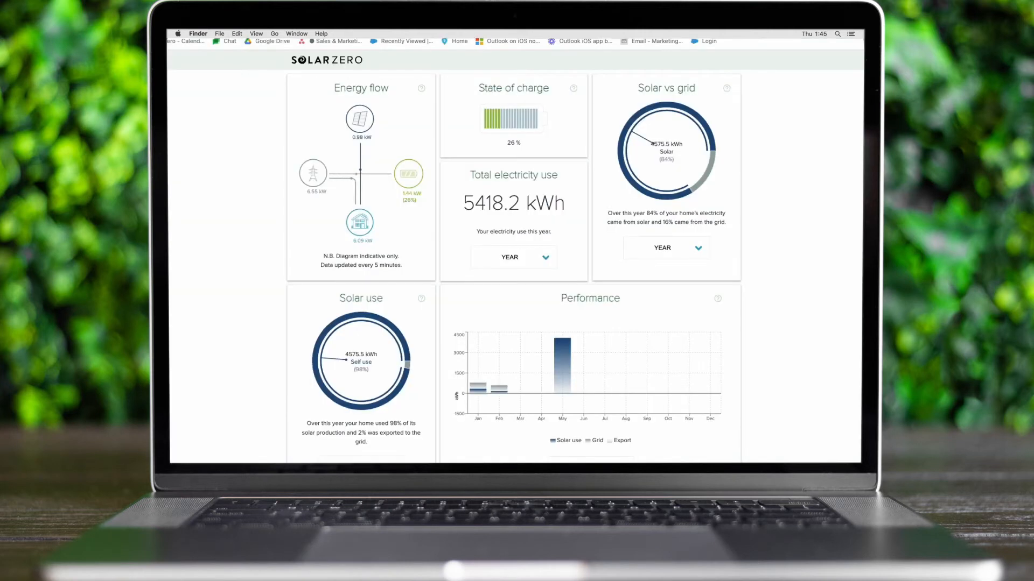